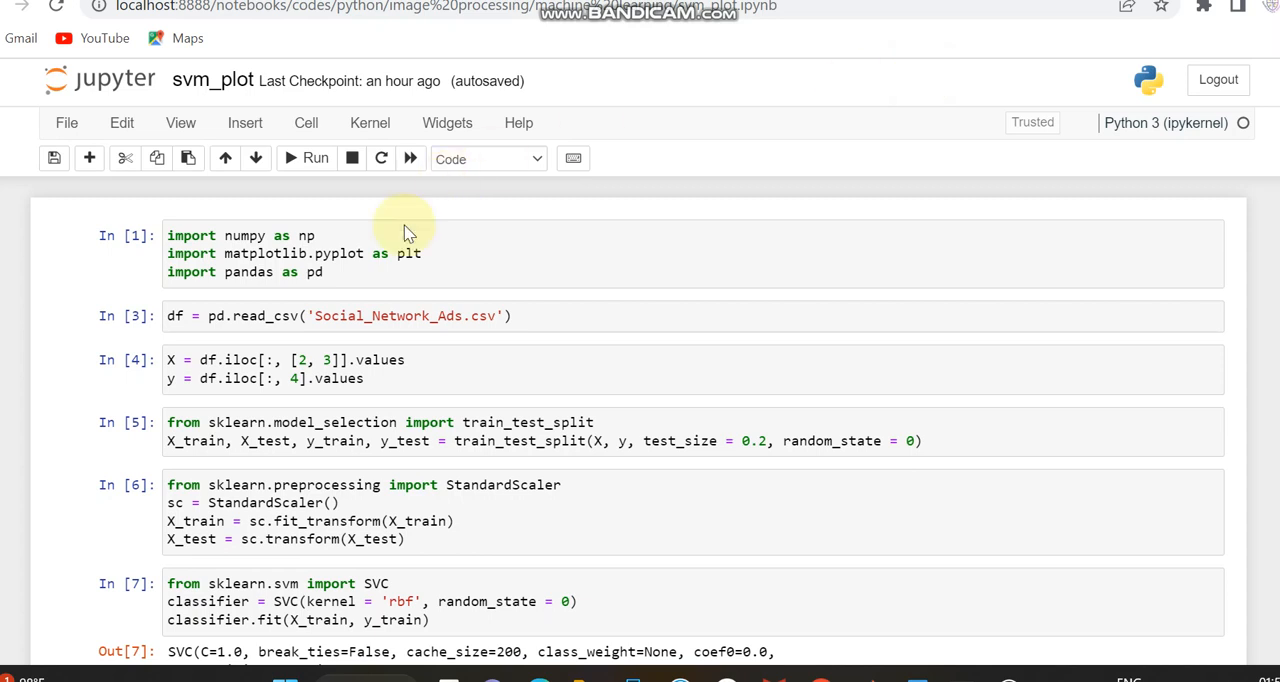
# - Rerun the imports cell and the read_csv cell loading Social_Network_Ads.csv
pyautogui.click(315, 158)
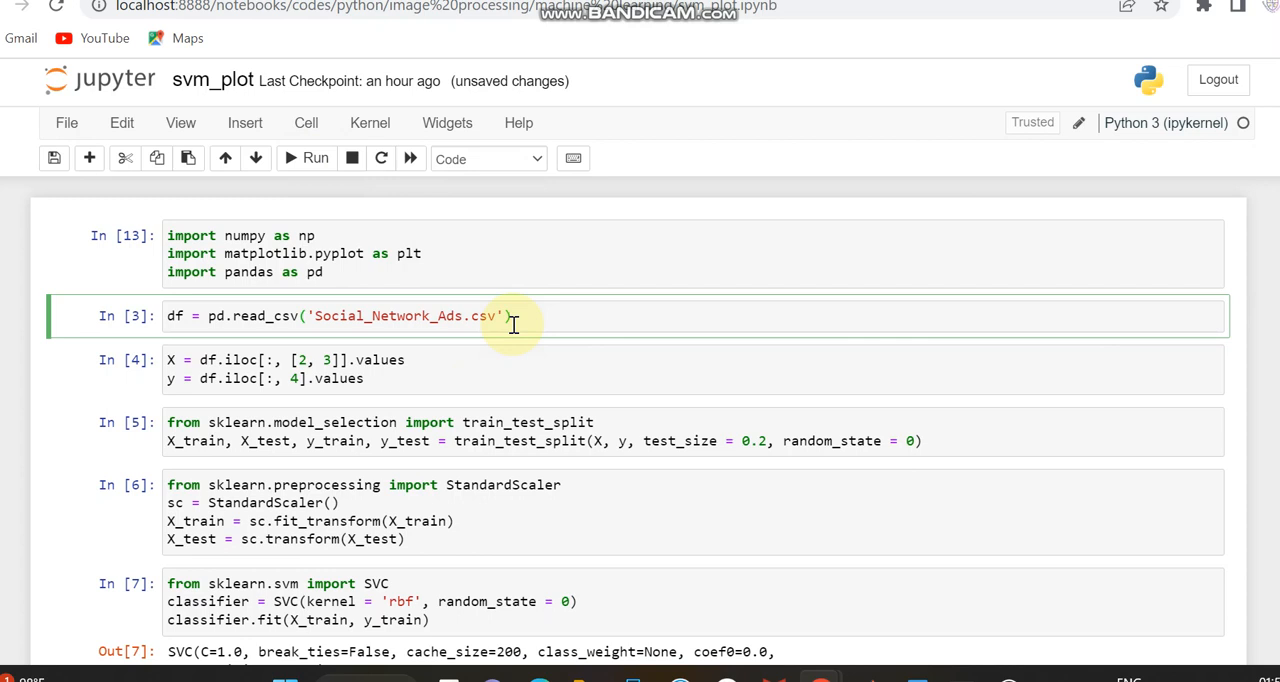
pyautogui.moveTo(315, 158)
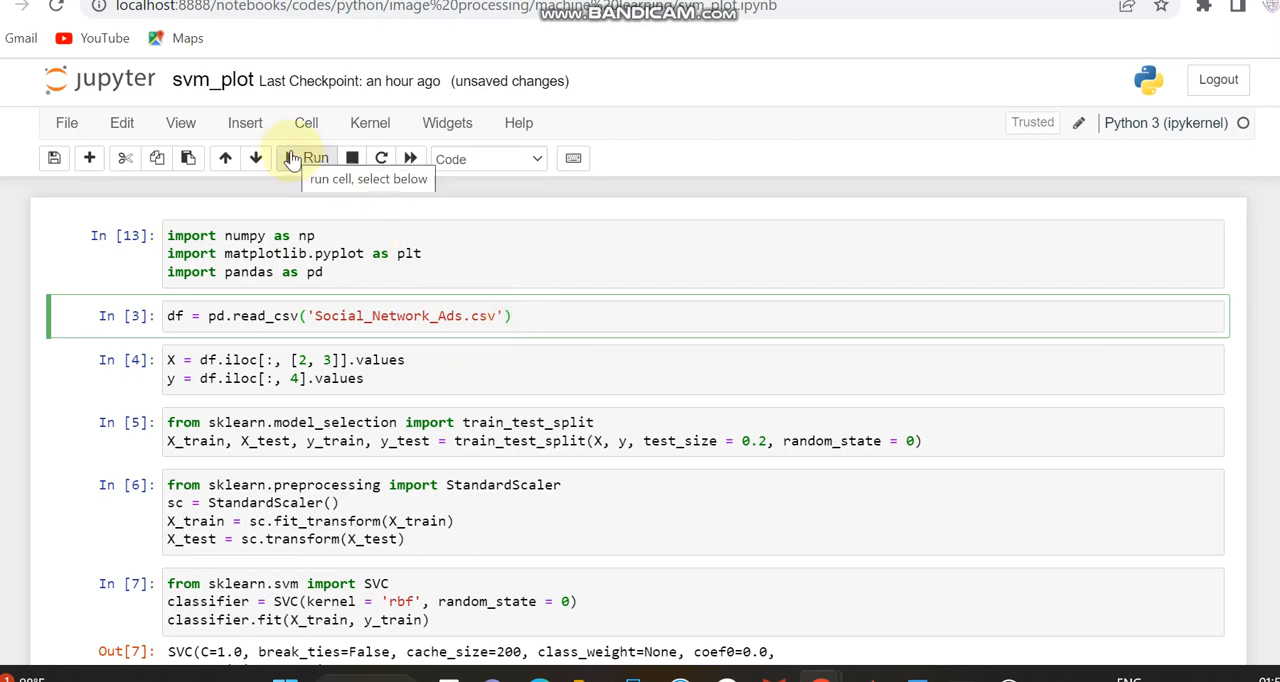
pyautogui.click(307, 158)
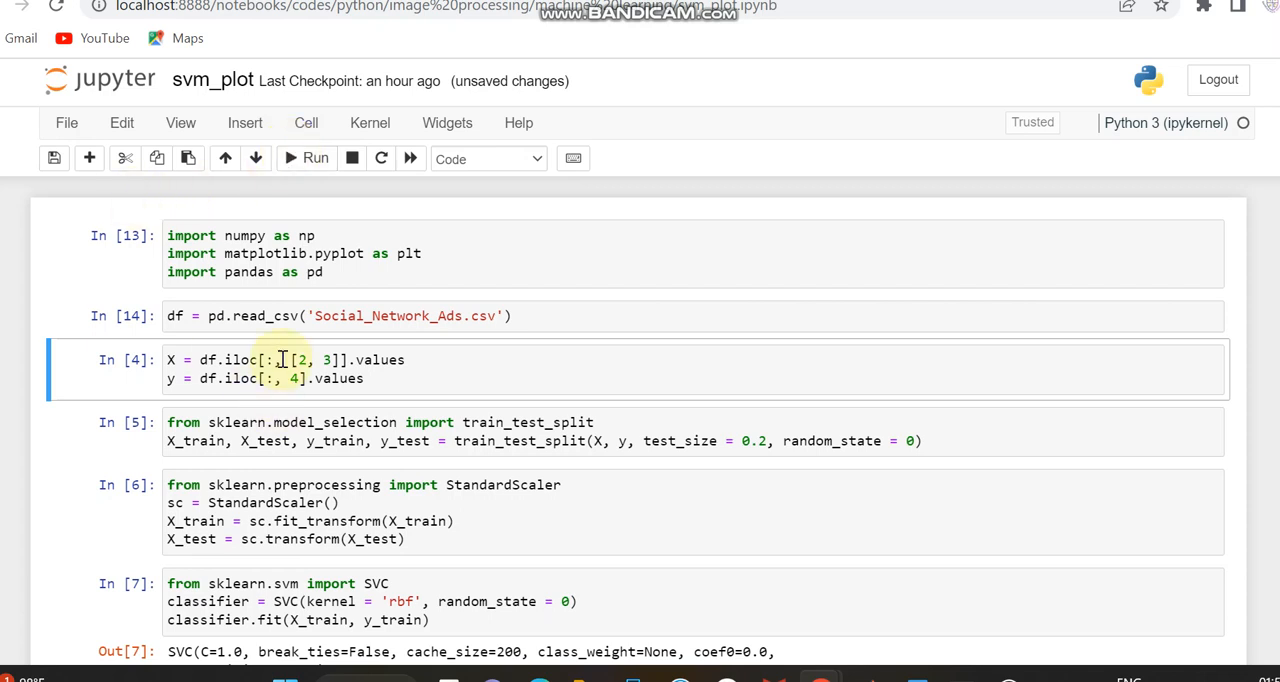
# - Run the X/y extraction cell, then the train_test_split cell
pyautogui.click(307, 158)
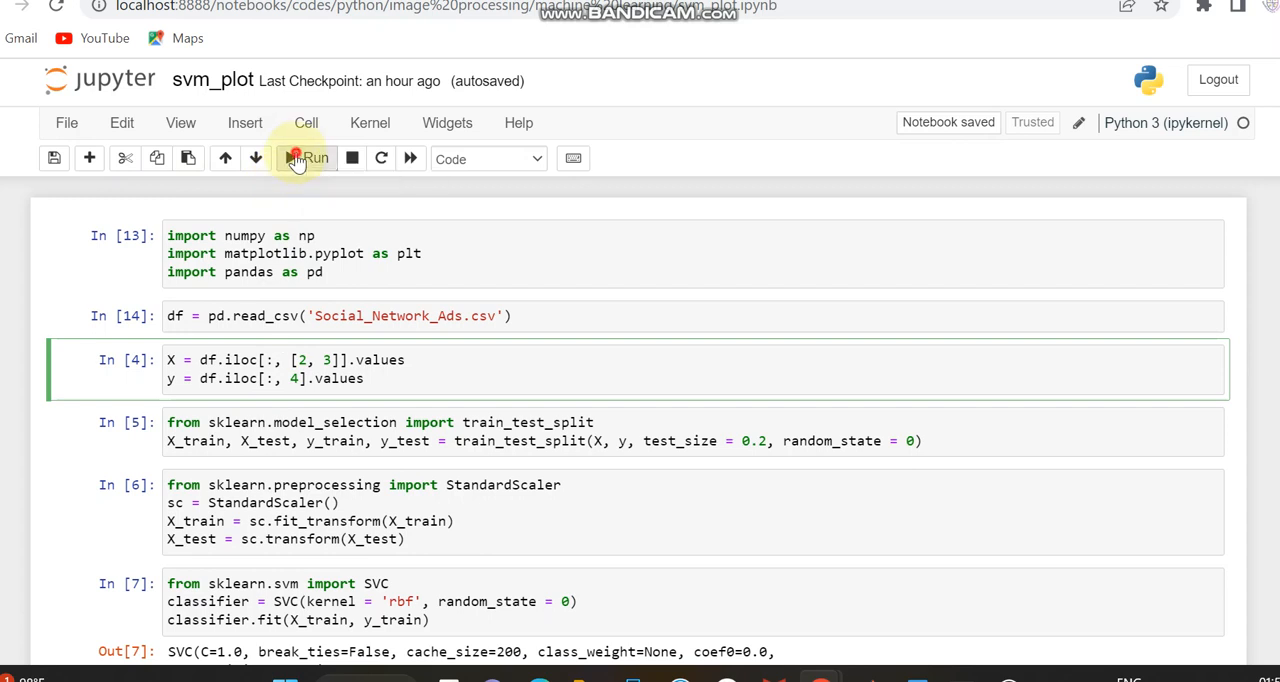
pyautogui.click(308, 158)
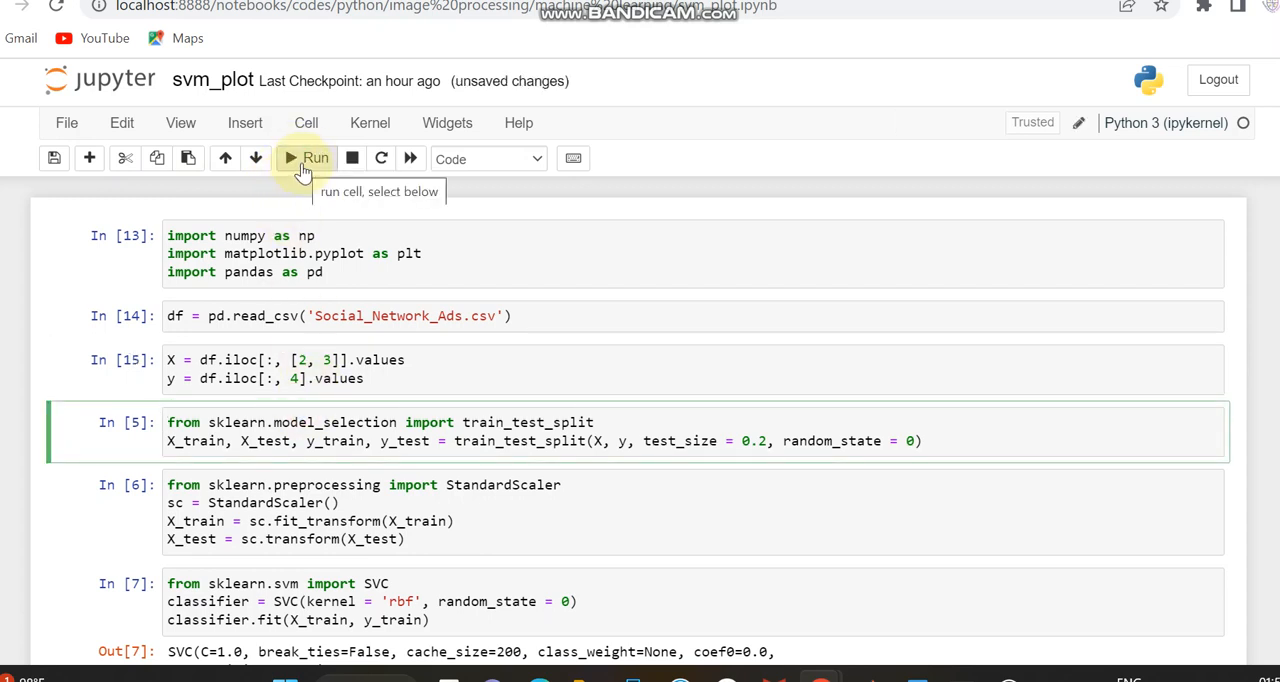
pyautogui.click(308, 158)
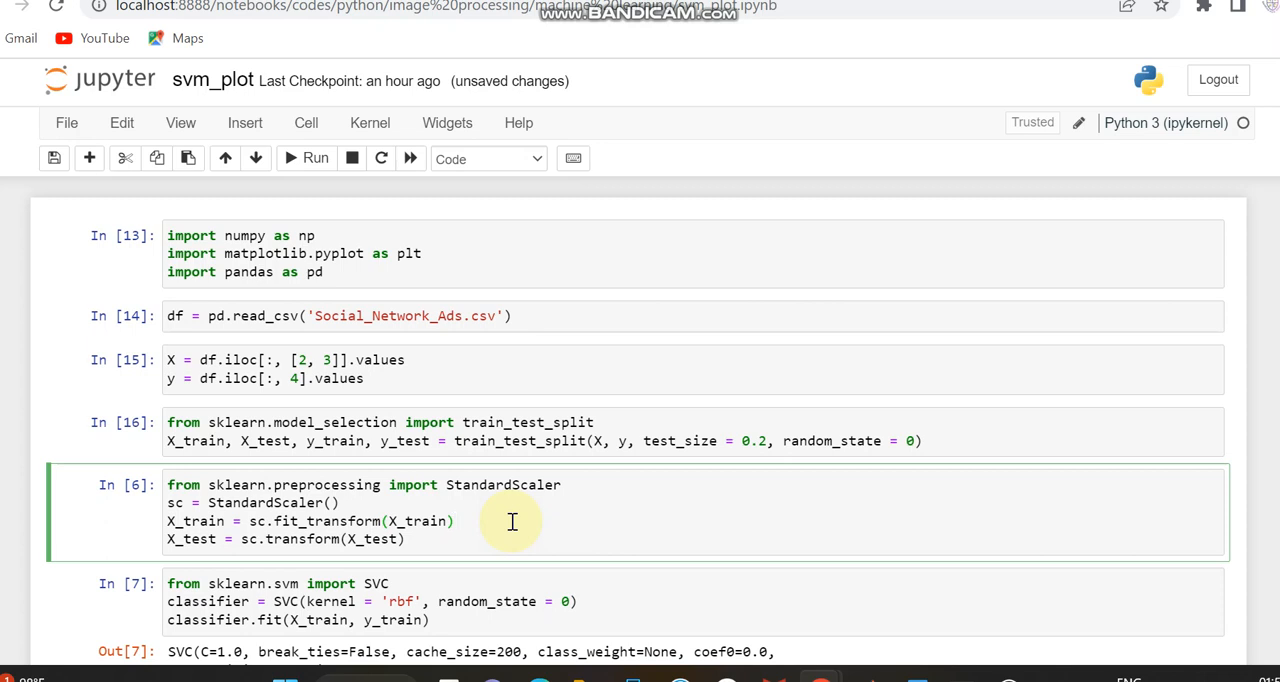
# - Rerun the StandardScaler feature-scaling cell on the training and test data
pyautogui.click(455, 521)
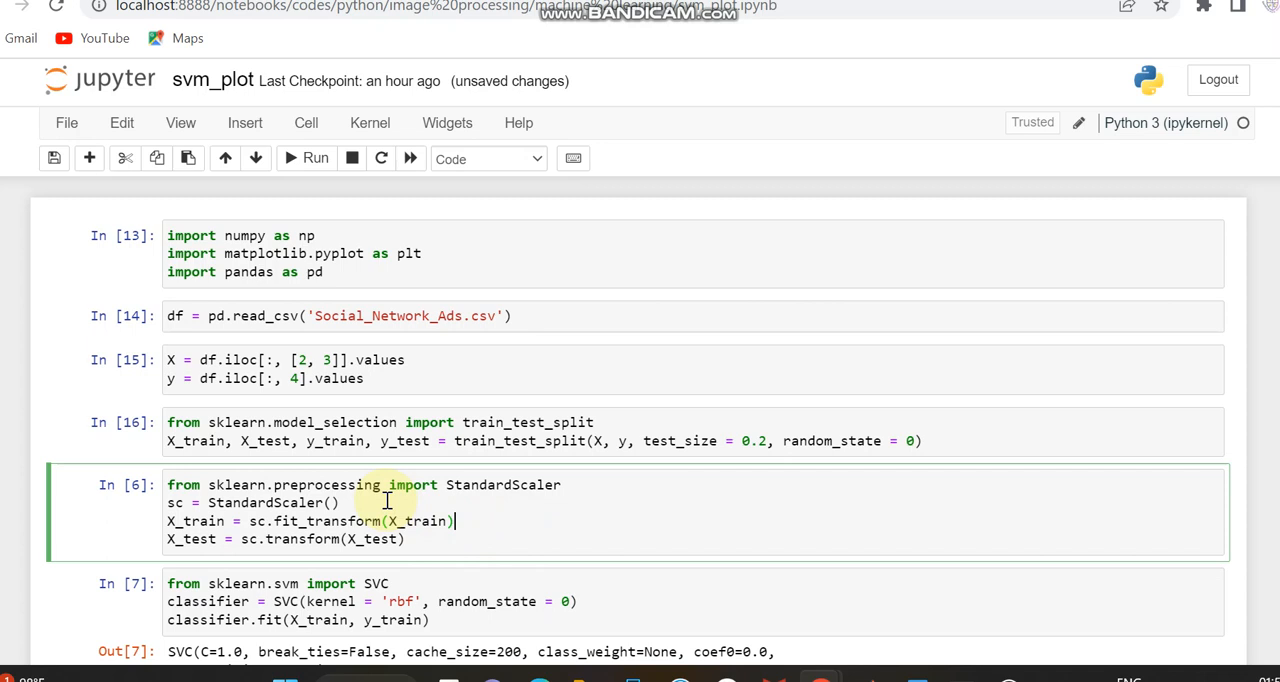
pyautogui.click(313, 158)
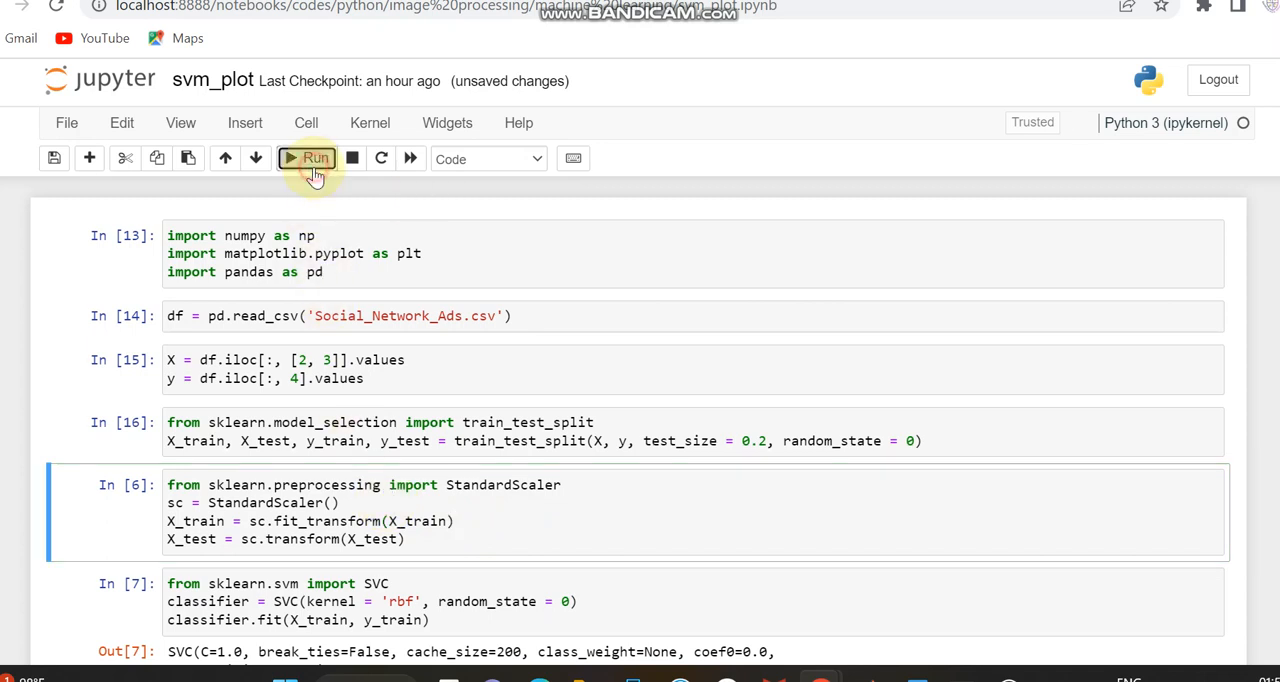
pyautogui.click(306, 158)
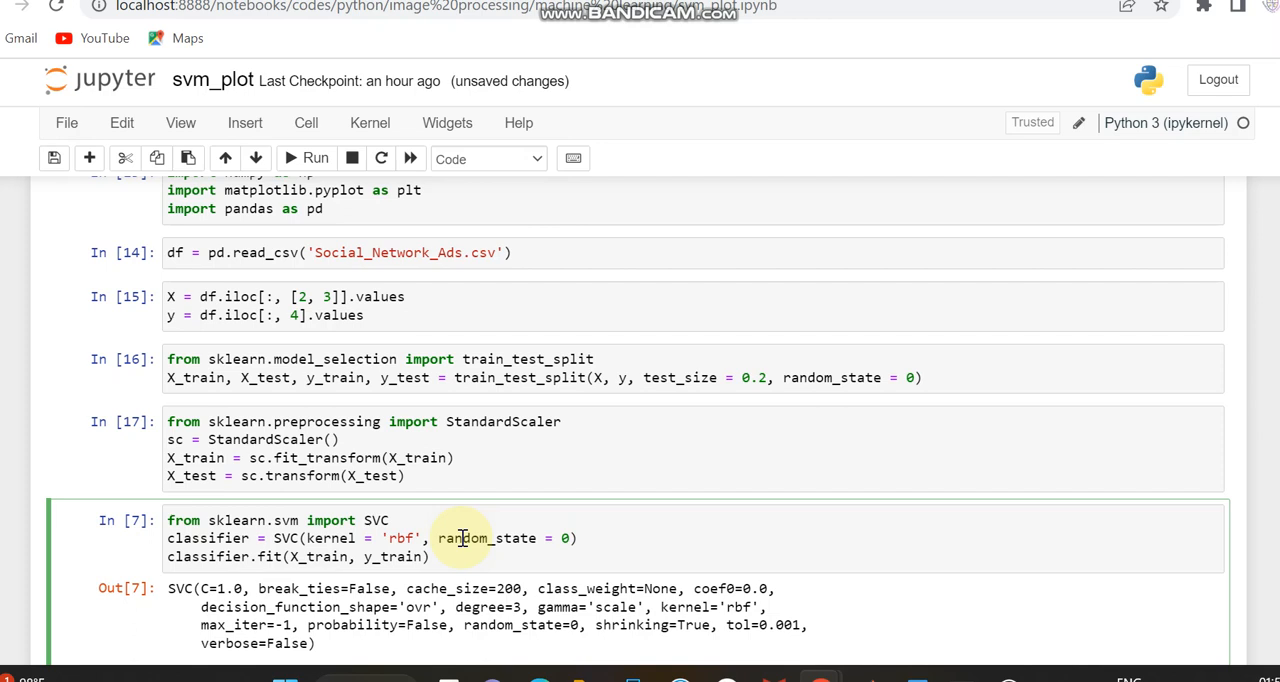
pyautogui.moveTo(461, 538)
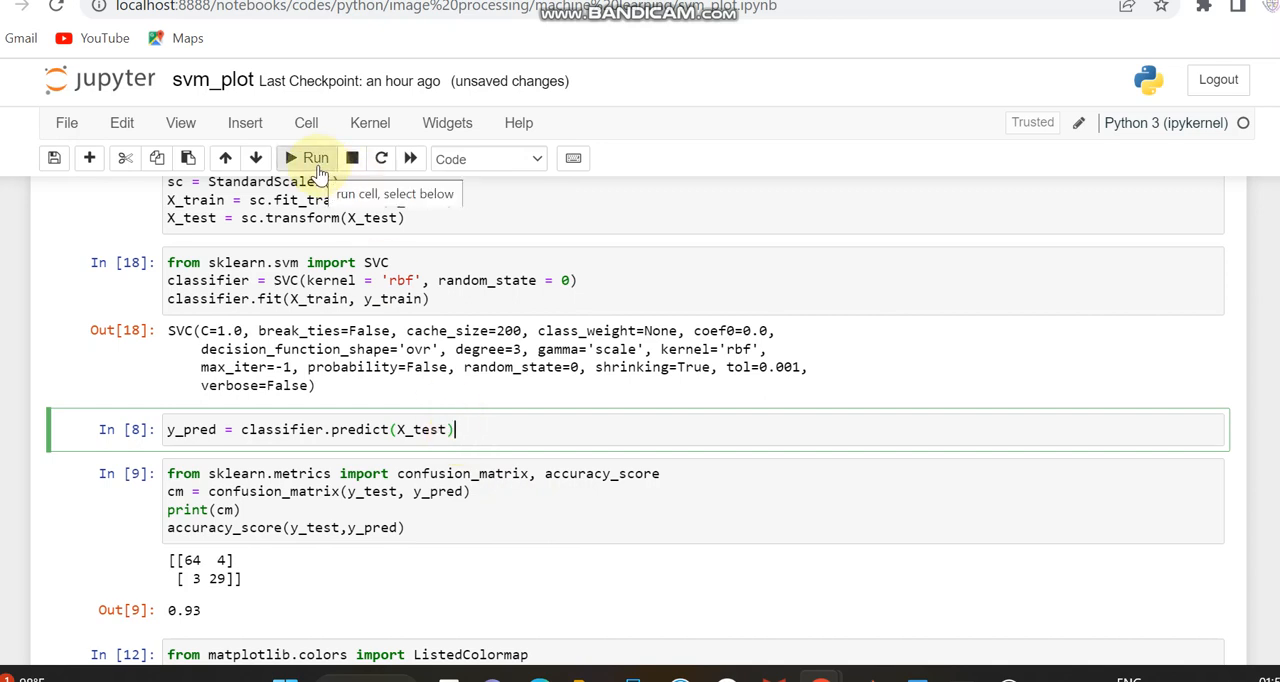
# - Run the y_pred prediction cell and select the confusion_matrix cell
pyautogui.click(309, 158)
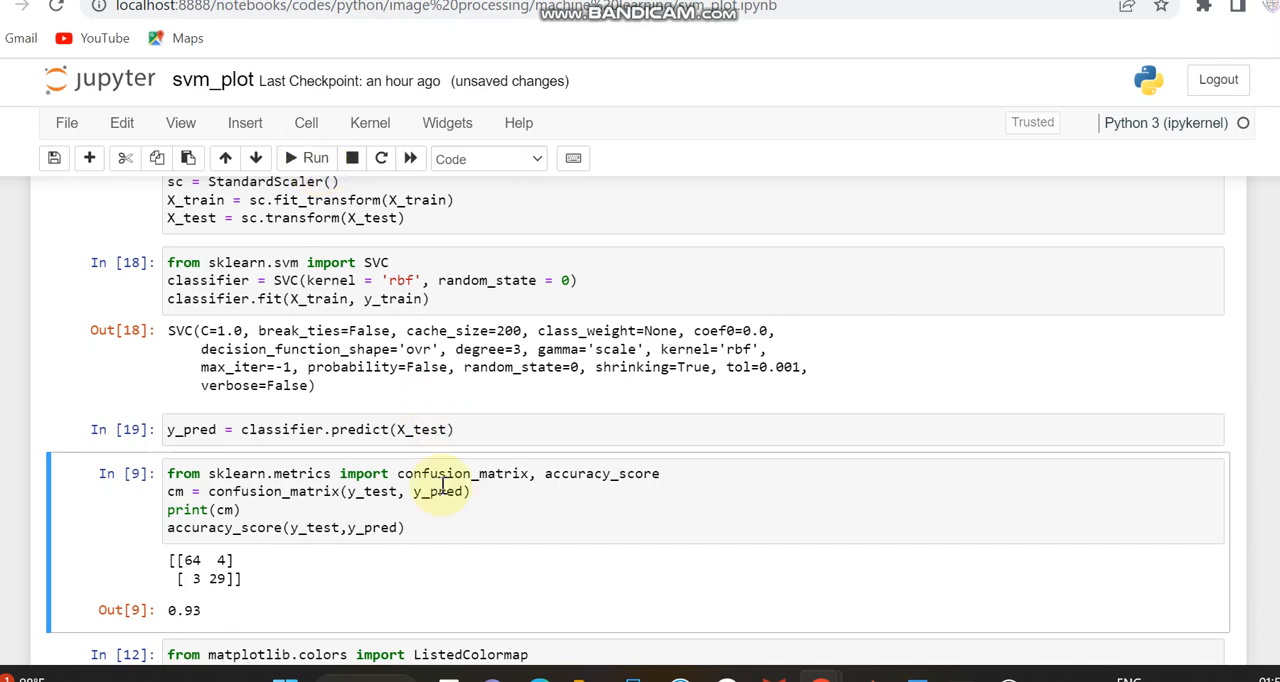
pyautogui.click(440, 498)
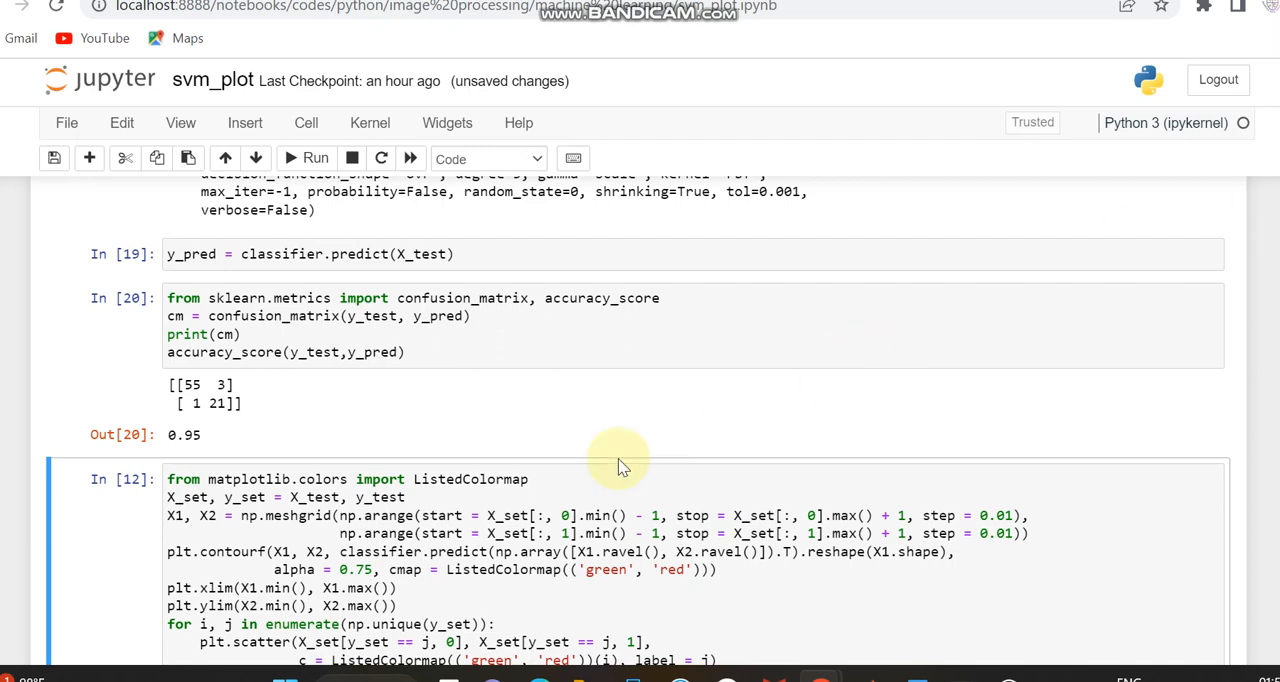
# - Run the ListedColormap decision-boundary plotting cell, adding a new empty cell below
pyautogui.click(530, 479)
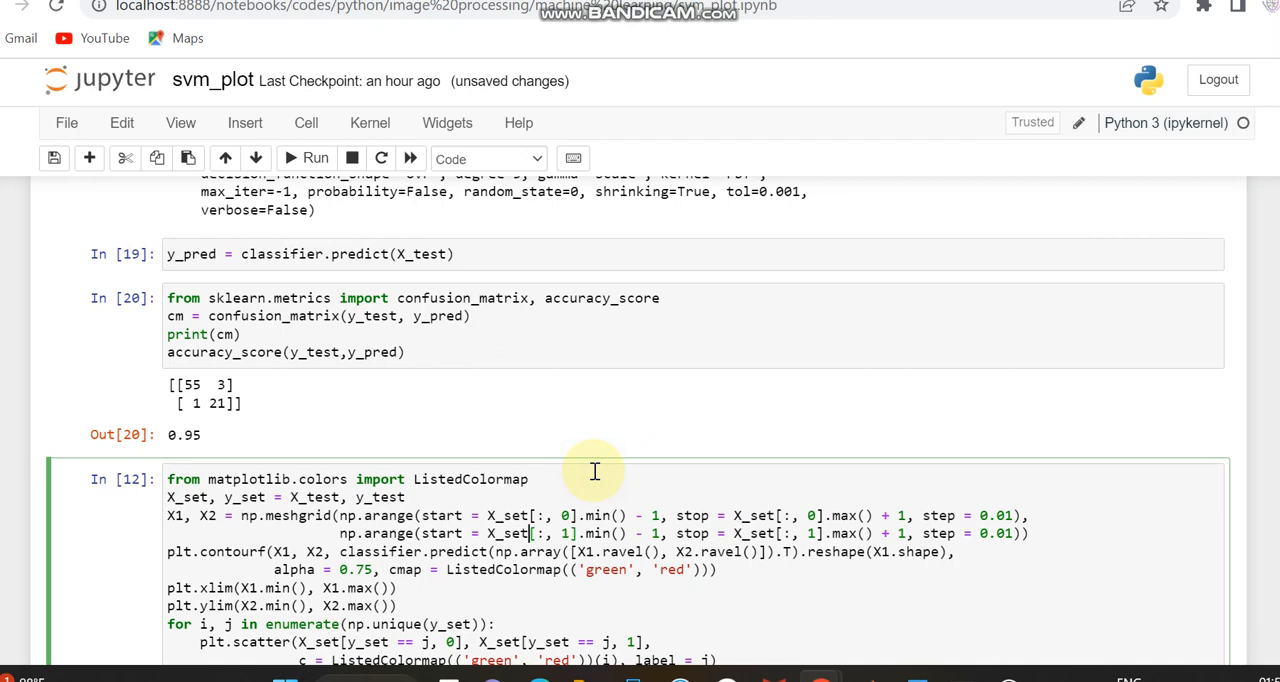
pyautogui.scroll(-3)
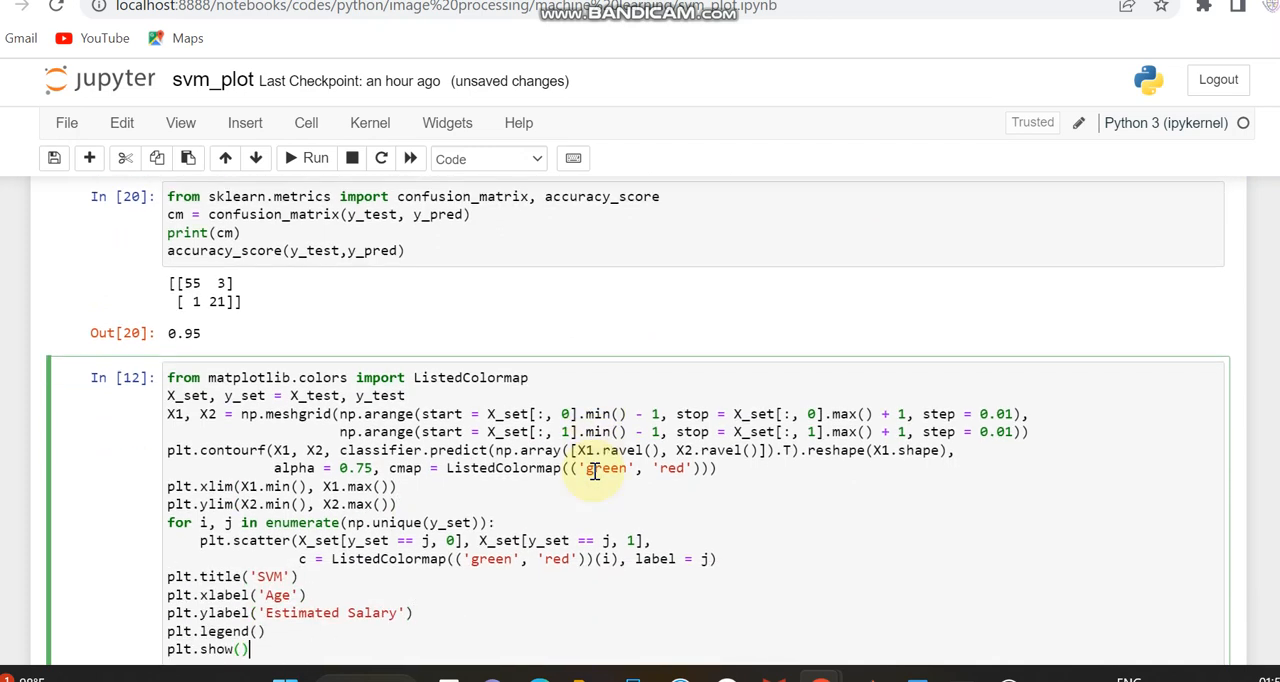
pyautogui.click(315, 158)
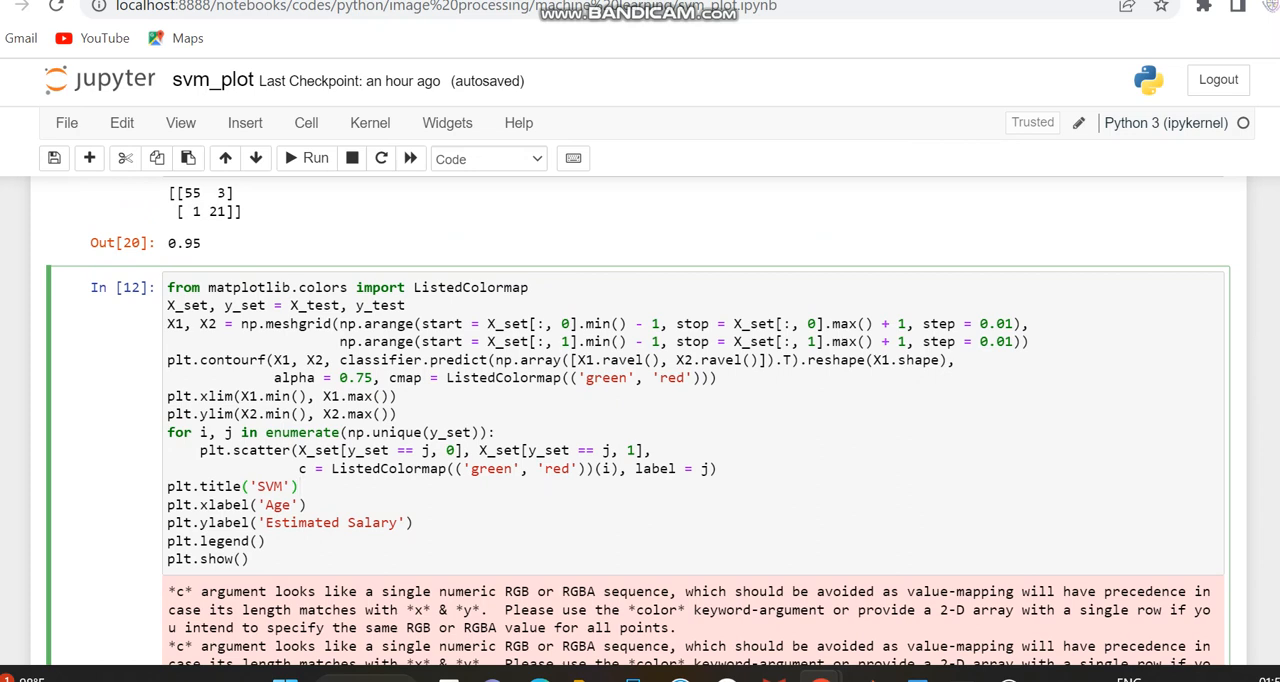
pyautogui.click(299, 486)
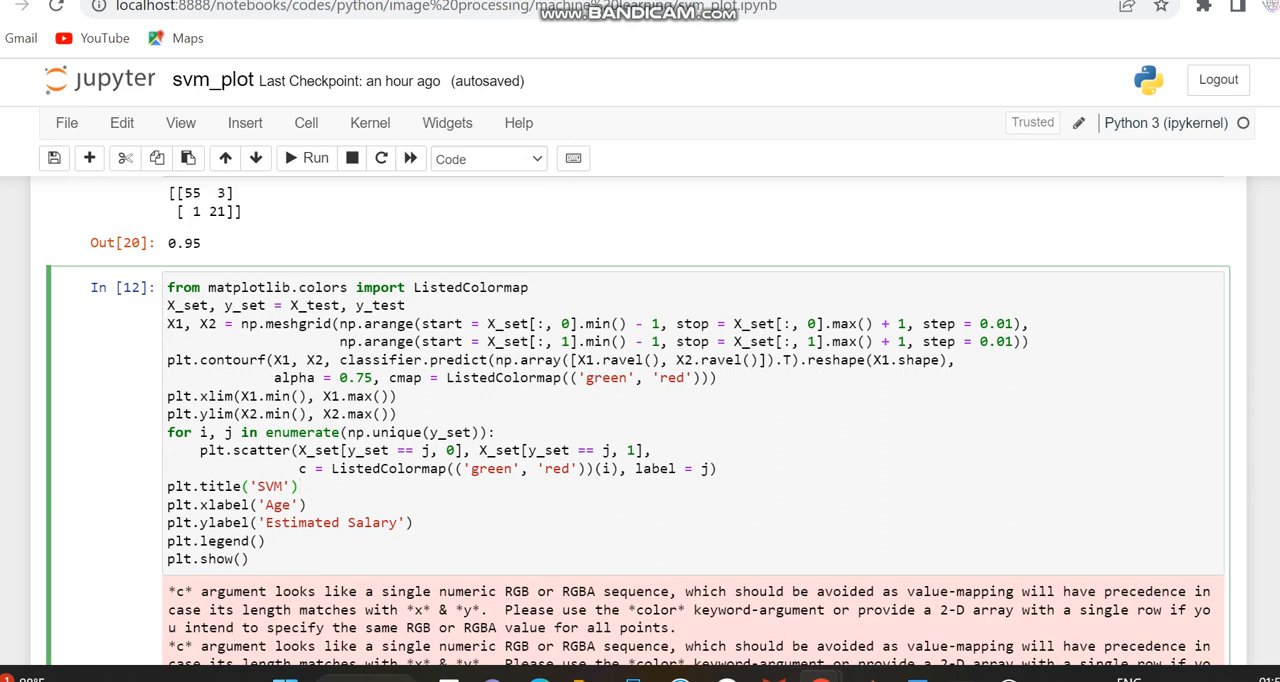
pyautogui.click(298, 486)
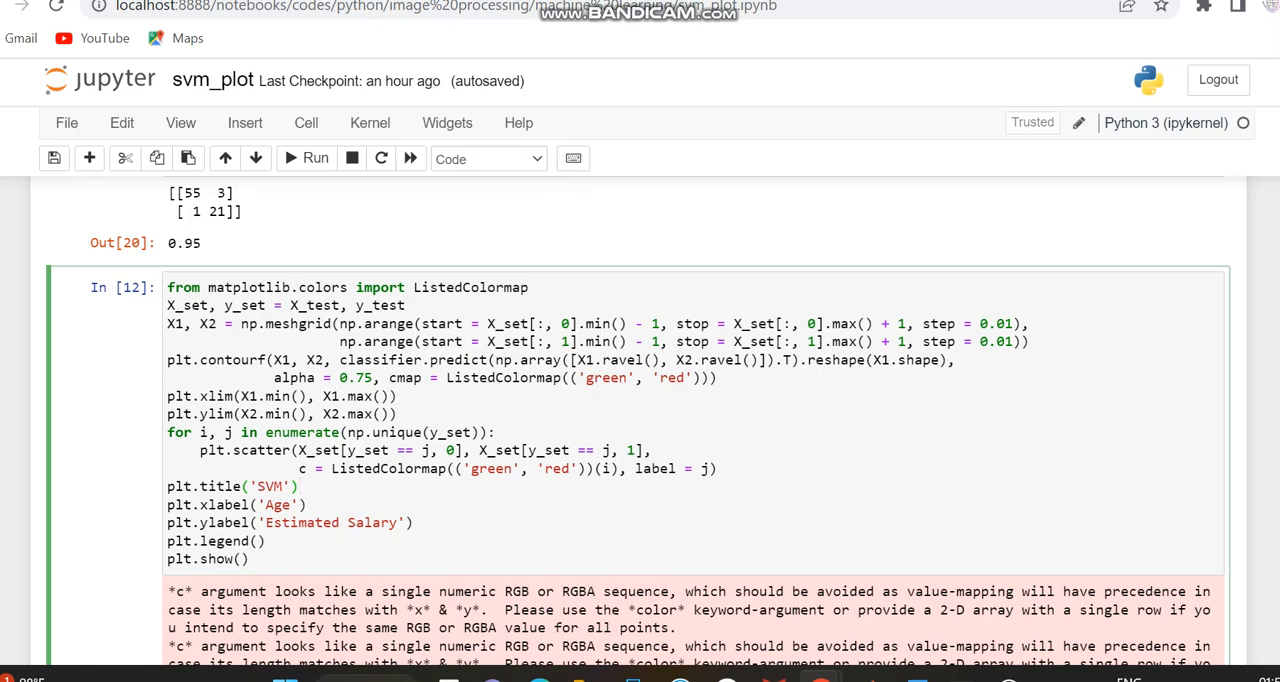
pyautogui.click(300, 486)
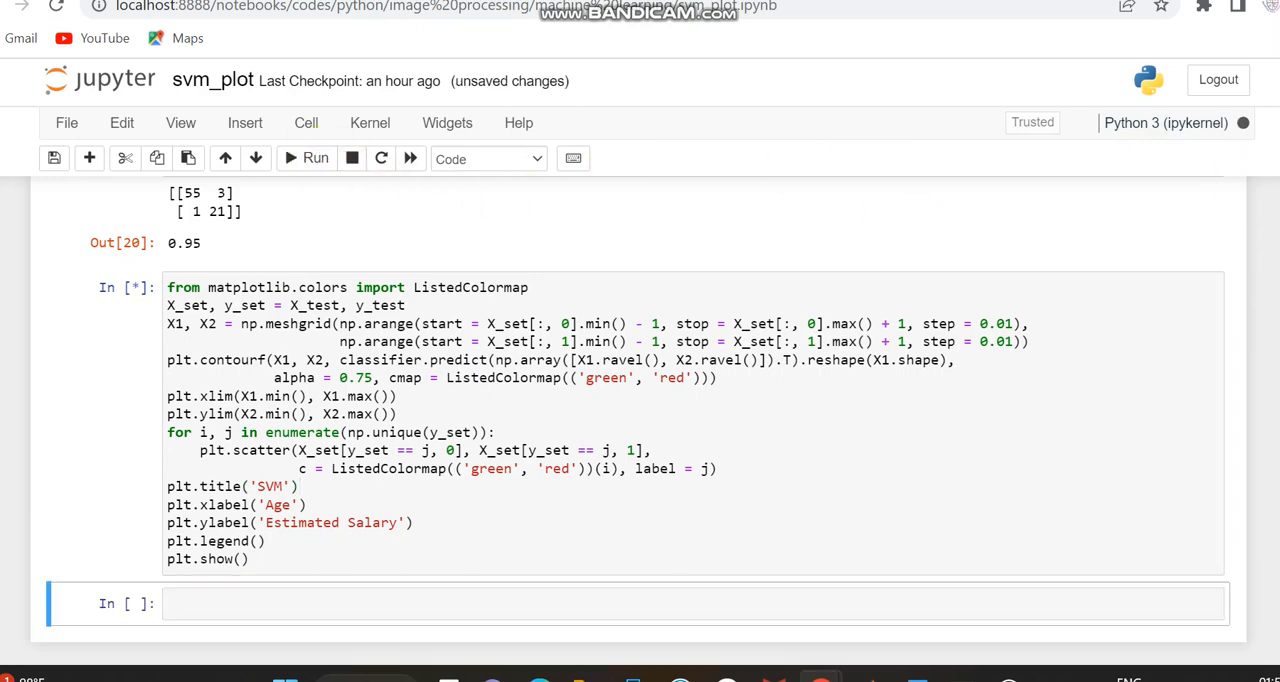
# - Scroll down to the rendered green-and-red Age vs Estimated Salary SVM plot
pyautogui.click(315, 158)
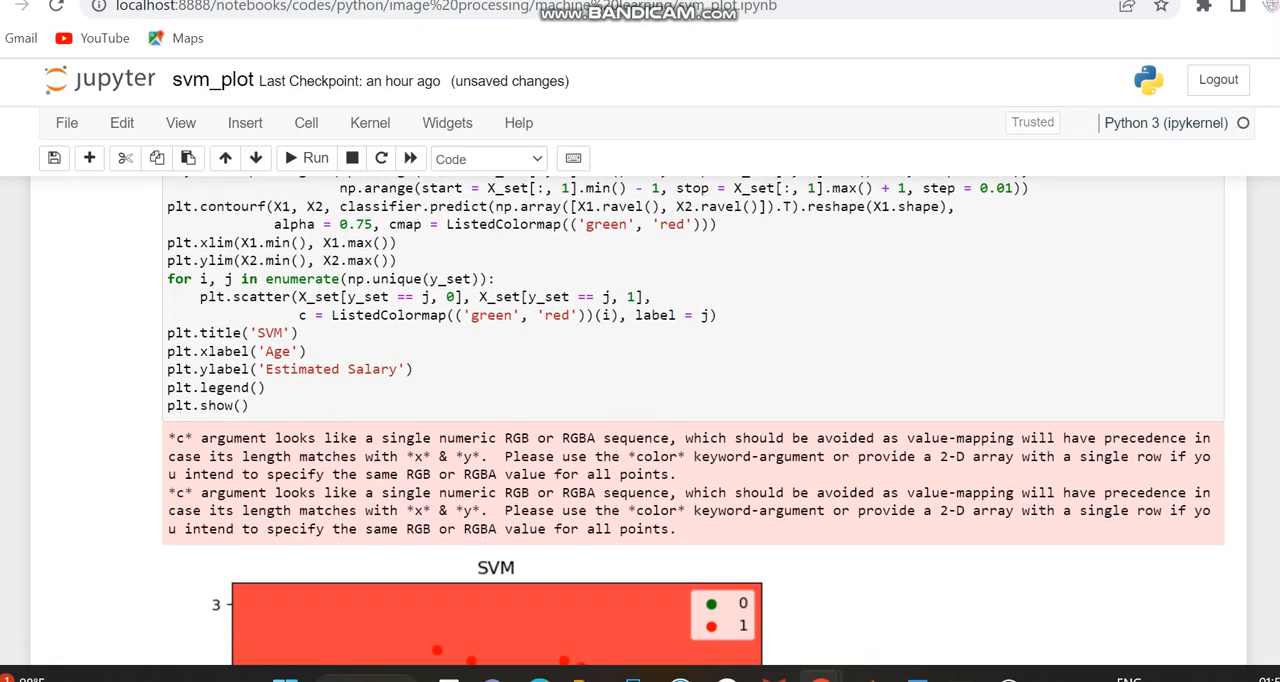
pyautogui.scroll(-3)
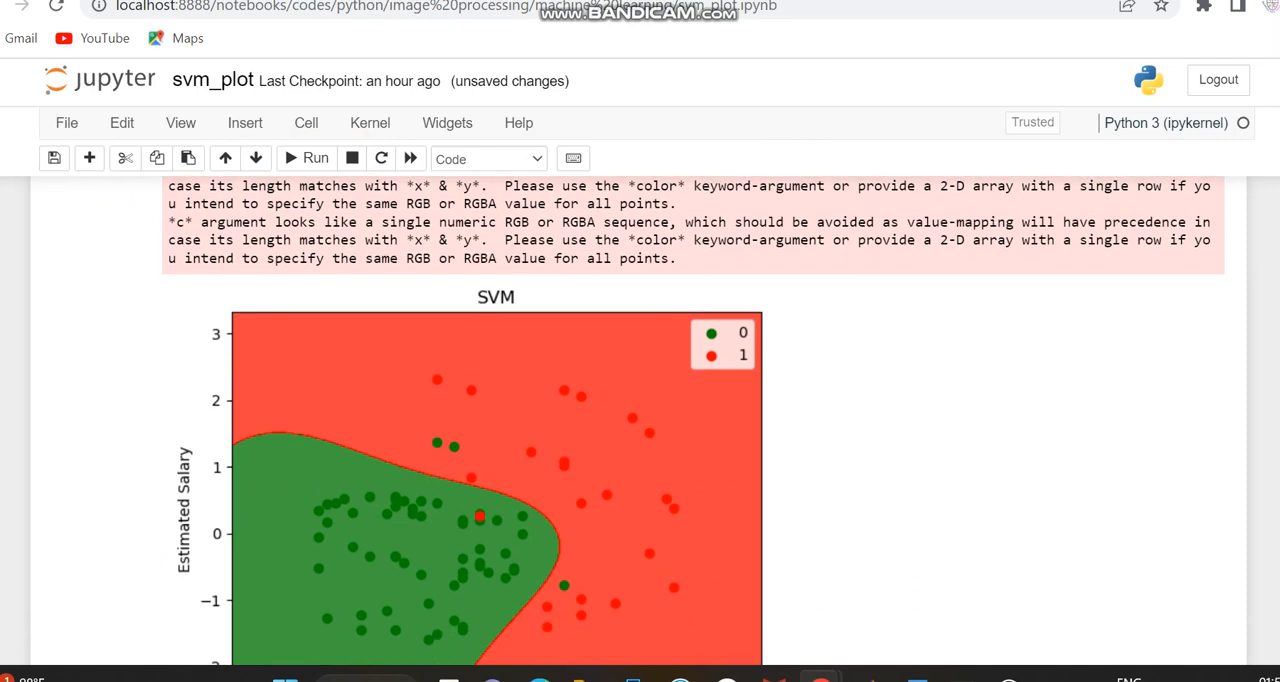
pyautogui.scroll(-3)
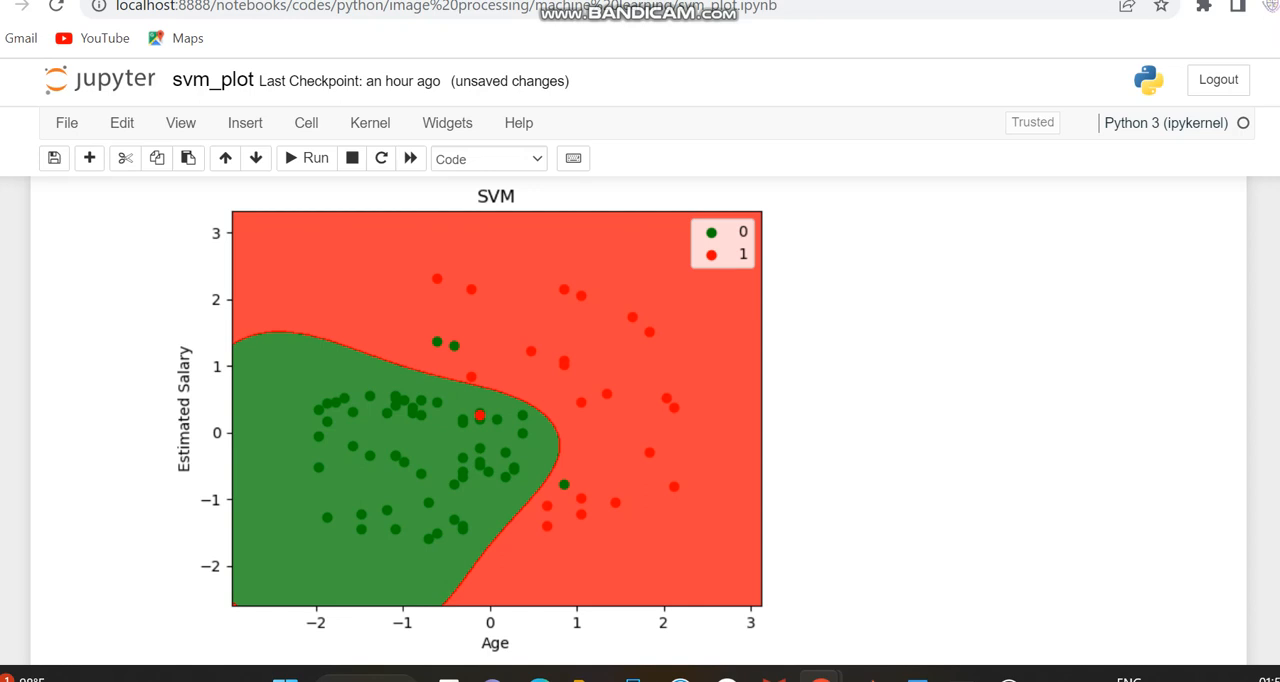
pyautogui.scroll(-3)
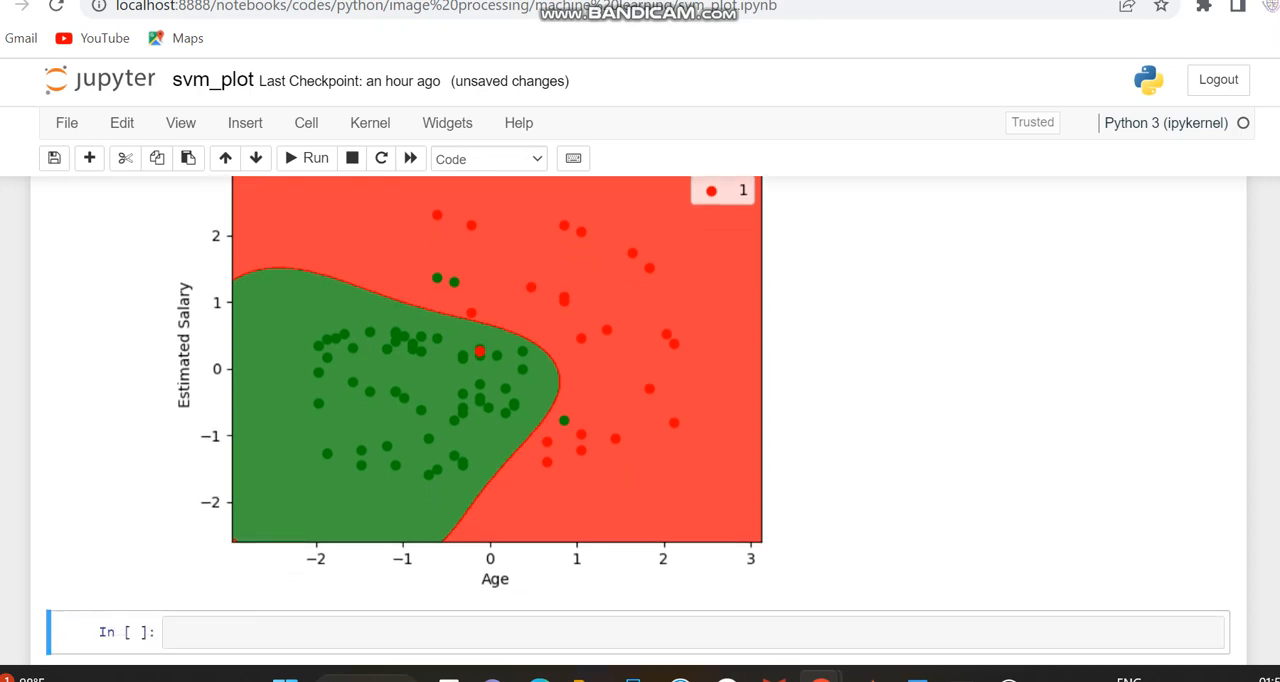